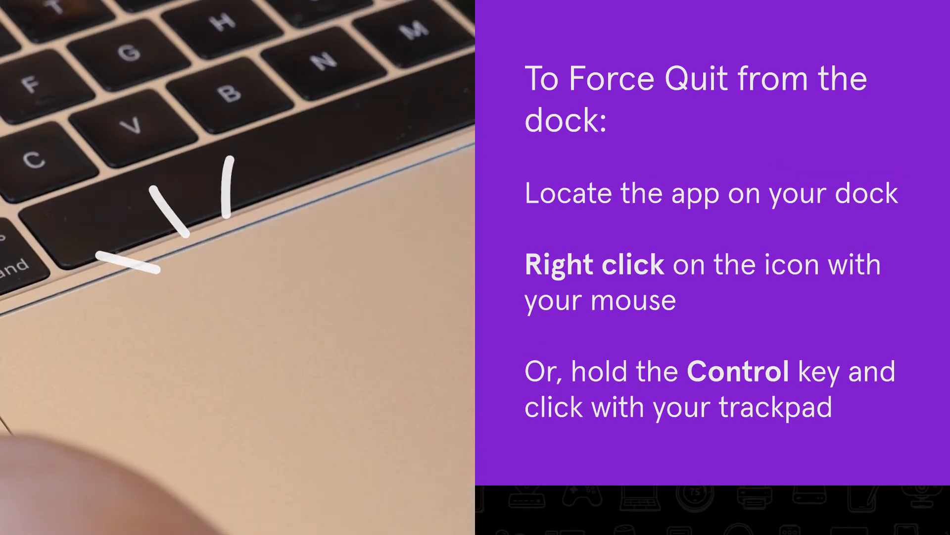
- Open the Force Quit Applications window from the Apple menu, with the frozen app chosen
{"action": "right_click", "coordinate": [223, 452]}
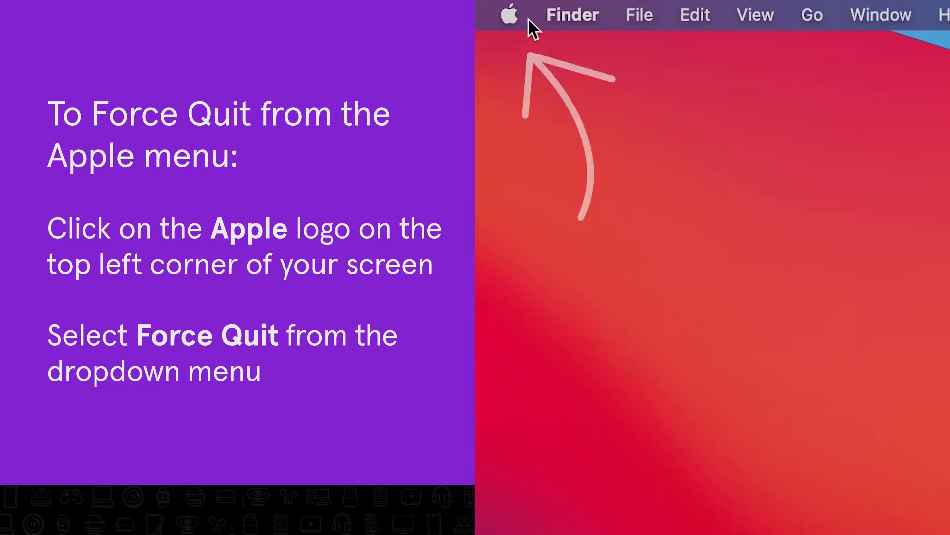
{"action": "left_click", "coordinate": [510, 14]}
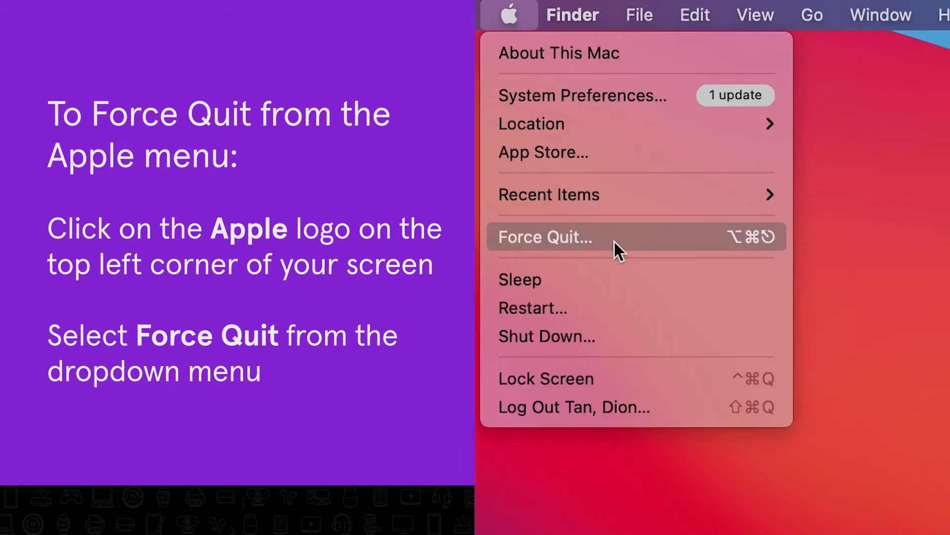
{"action": "left_click", "coordinate": [544, 237]}
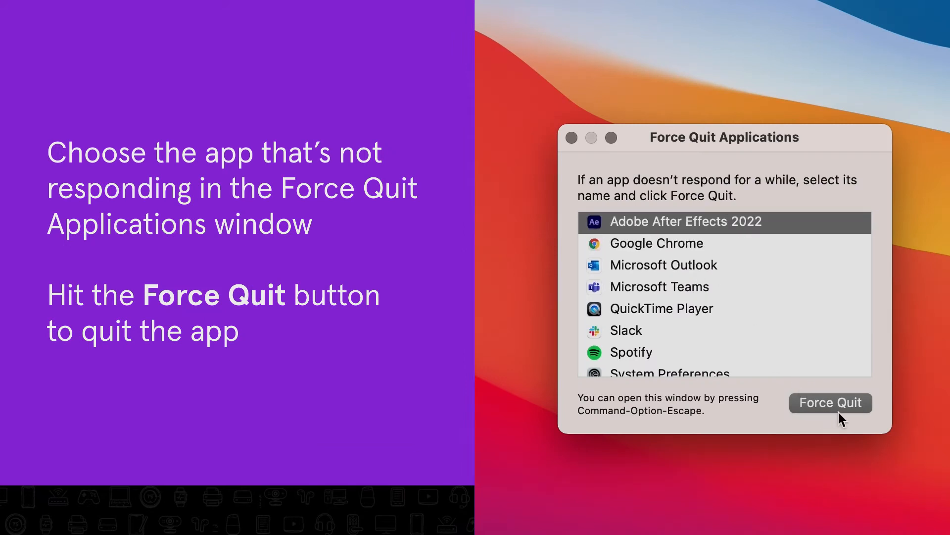
{"action": "mouse_move", "coordinate": [861, 420]}
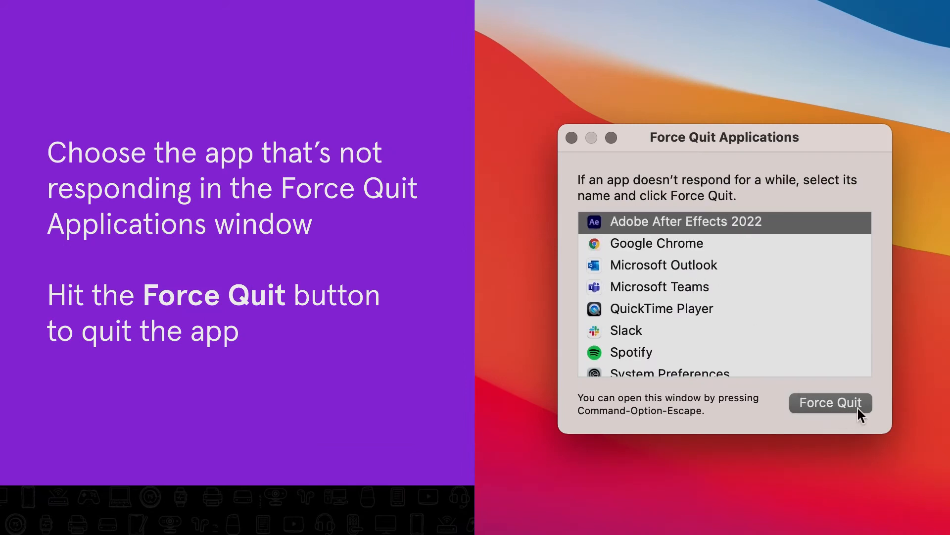
- Force quit Adobe After Effects 2022 from the Force Quit Applications window
{"action": "left_click", "coordinate": [831, 402]}
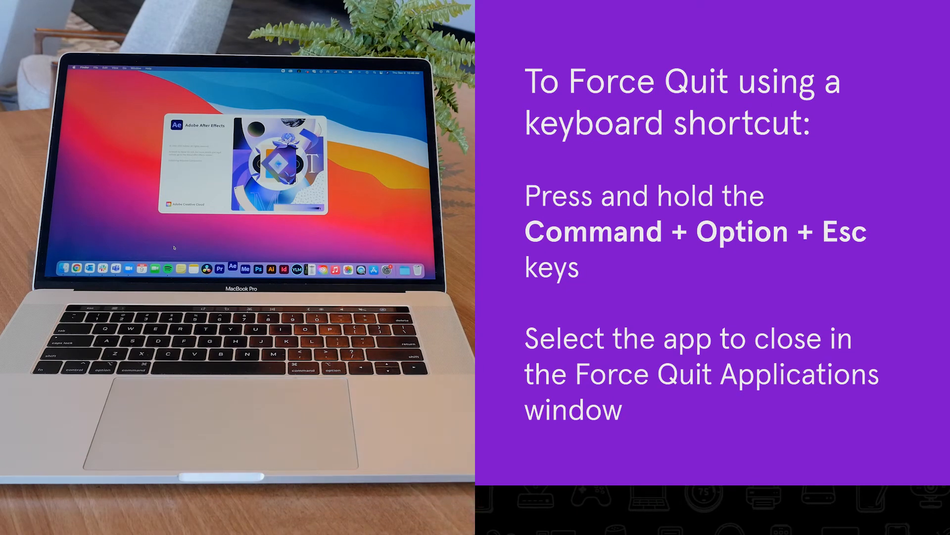
{"action": "key", "text": "Cmd+Option+Esc"}
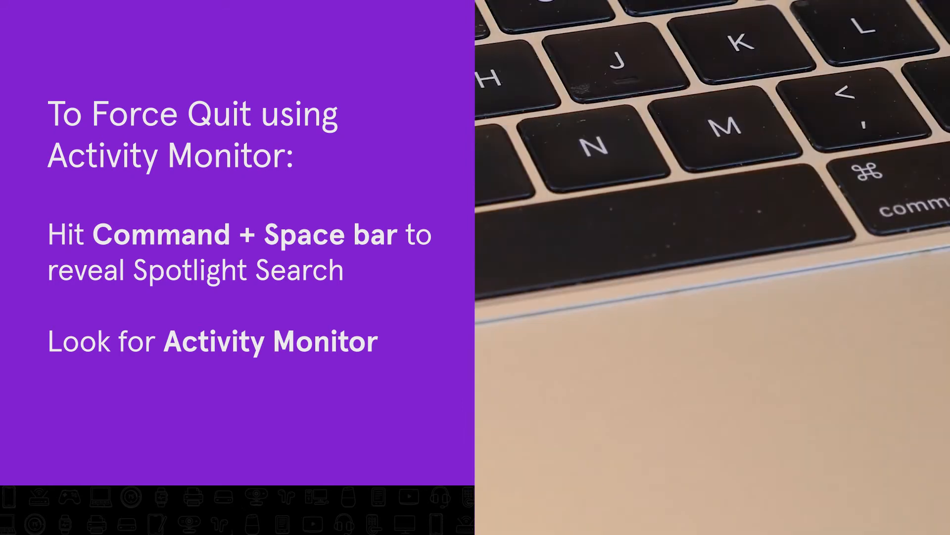
{"action": "type", "text": "Activity Monitor"}
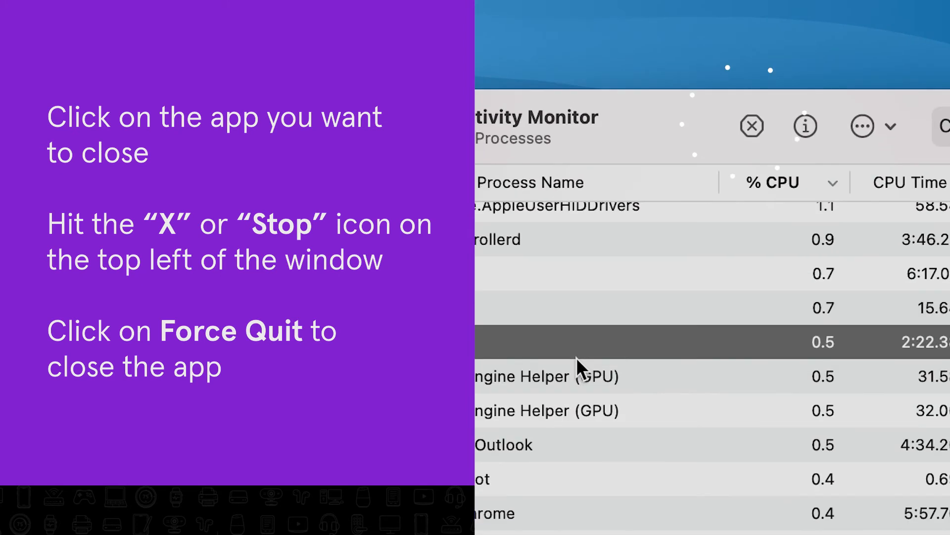
- Stop the chosen process with Activity Monitor's toolbar X (Stop) button
{"action": "left_click", "coordinate": [751, 126]}
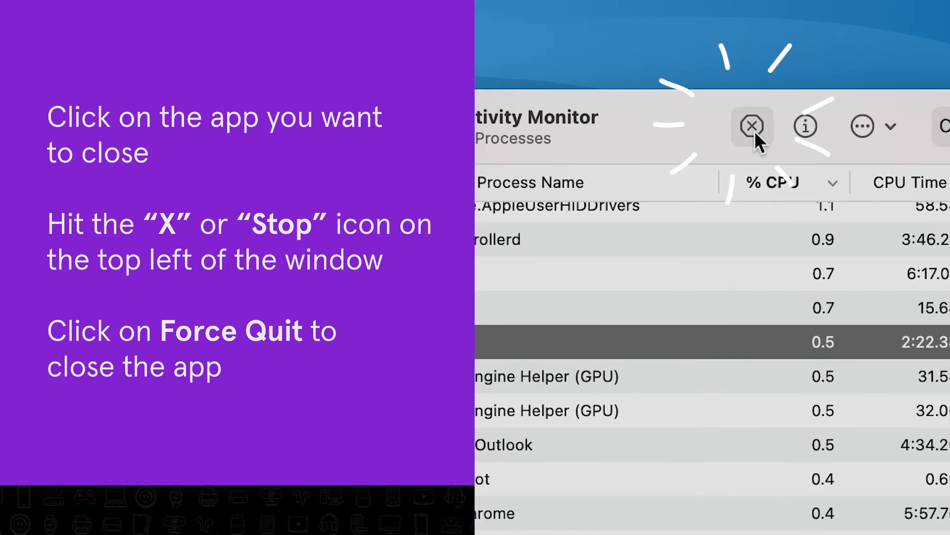